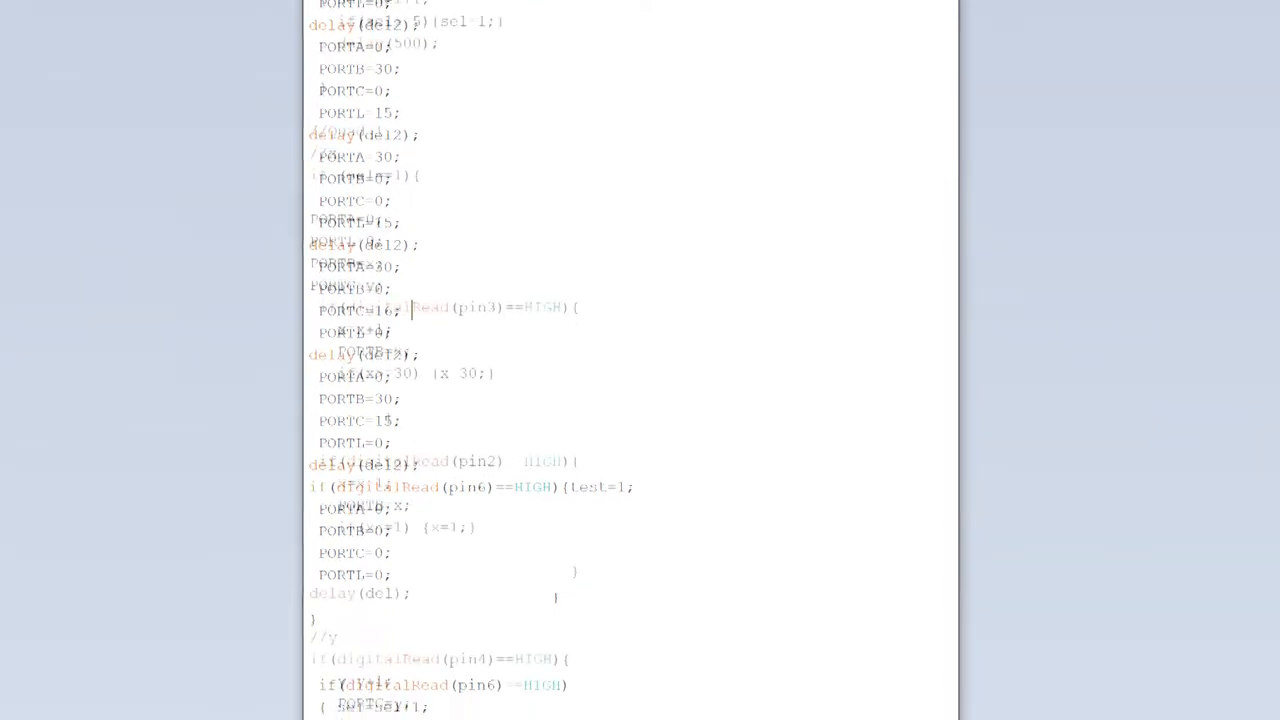
scroll(down, 3)
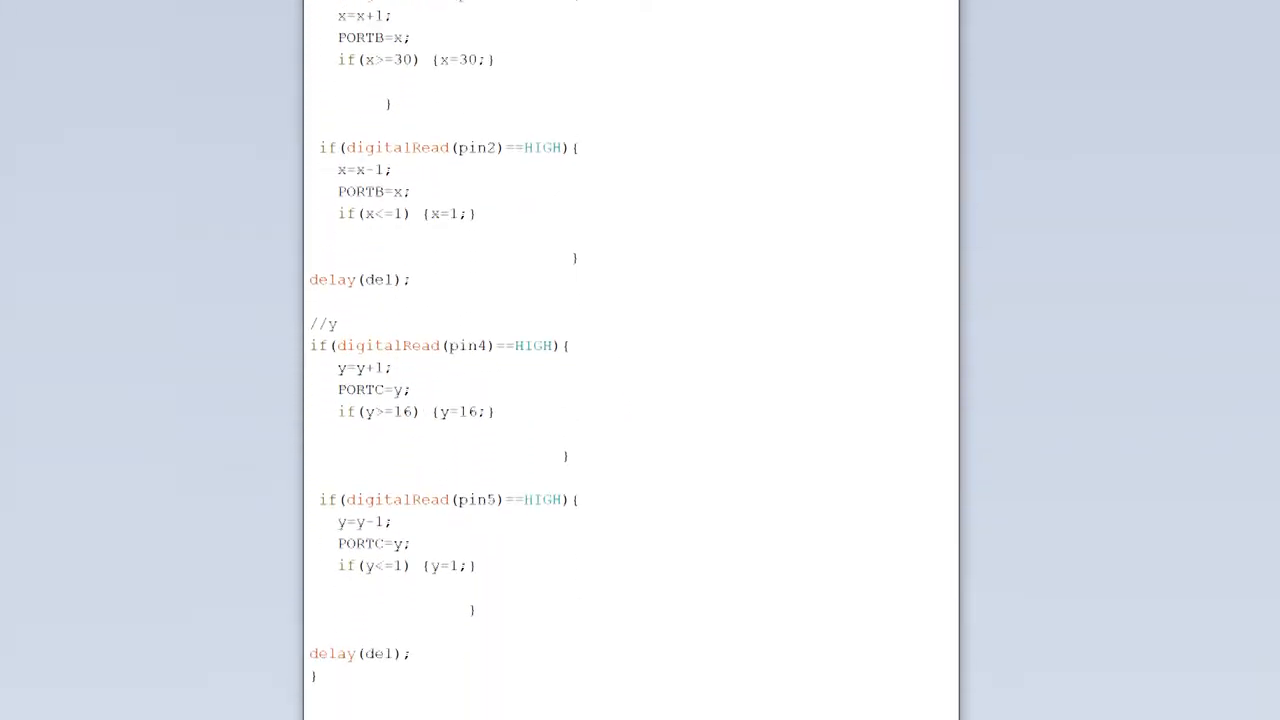
scroll(down, 3)
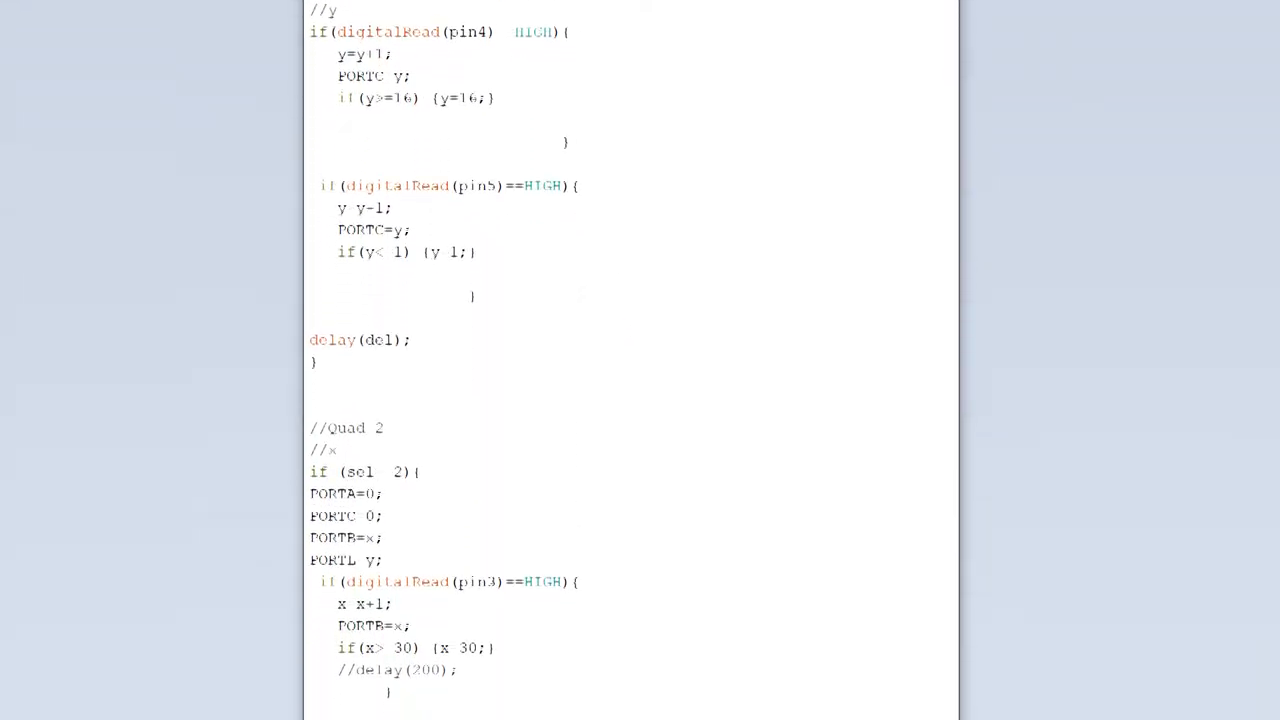